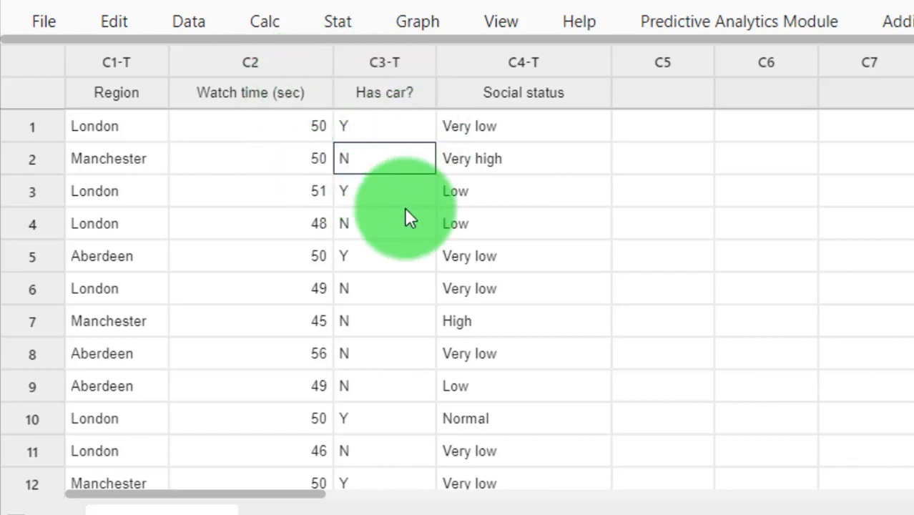
mouse_move(95, 126)
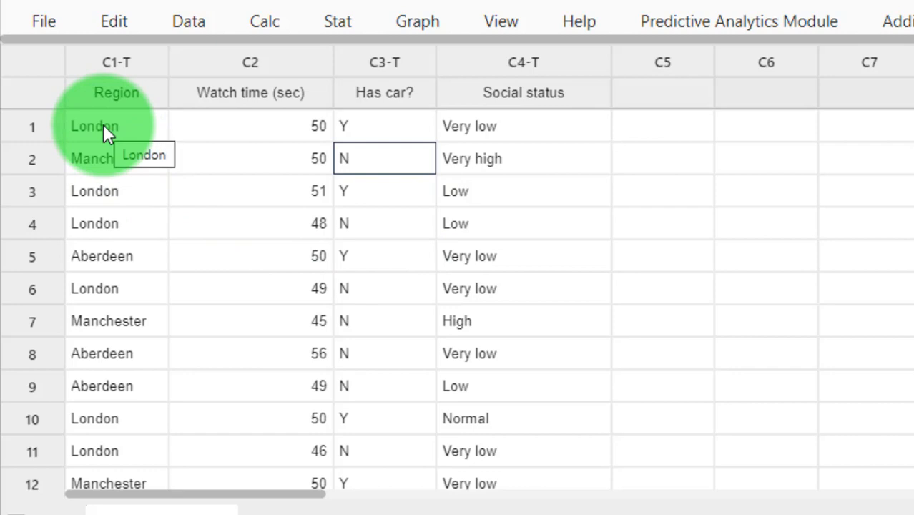
- Inspect the first respondent's Region and the Y/N answers in the Has car? column
click(116, 127)
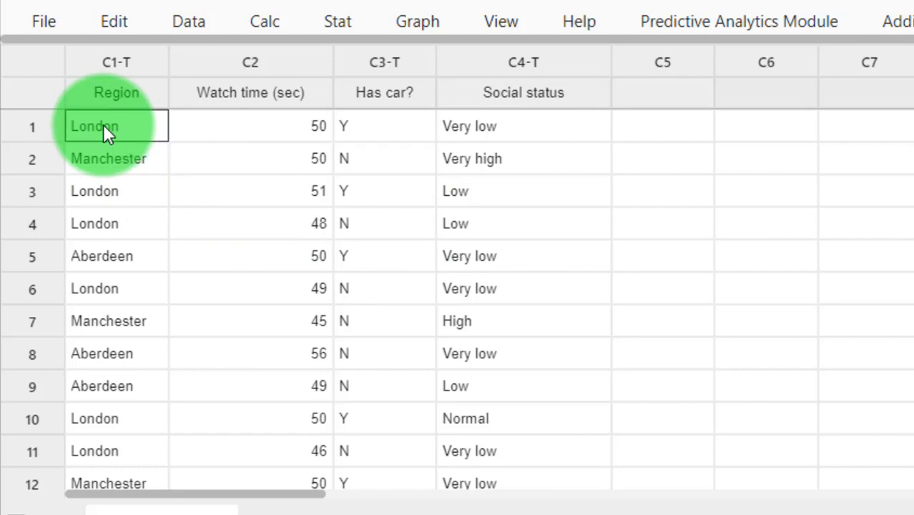
mouse_move(368, 143)
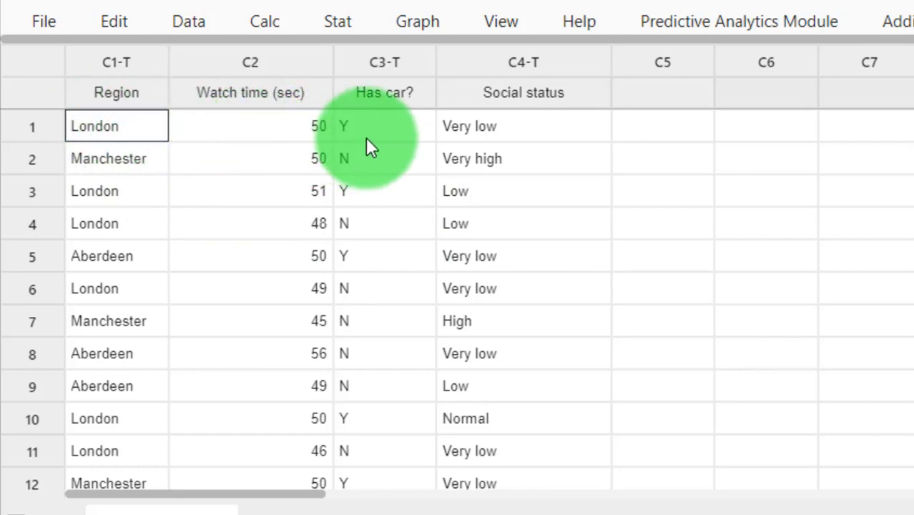
click(384, 158)
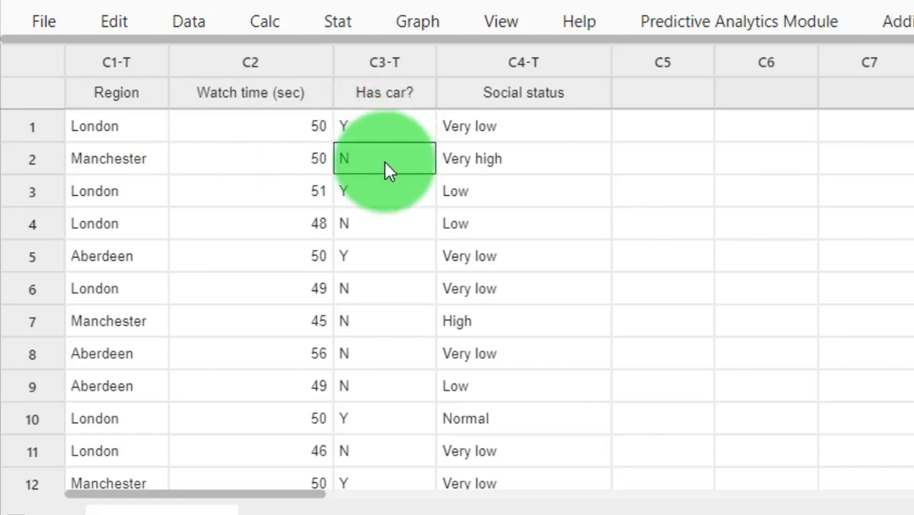
click(383, 223)
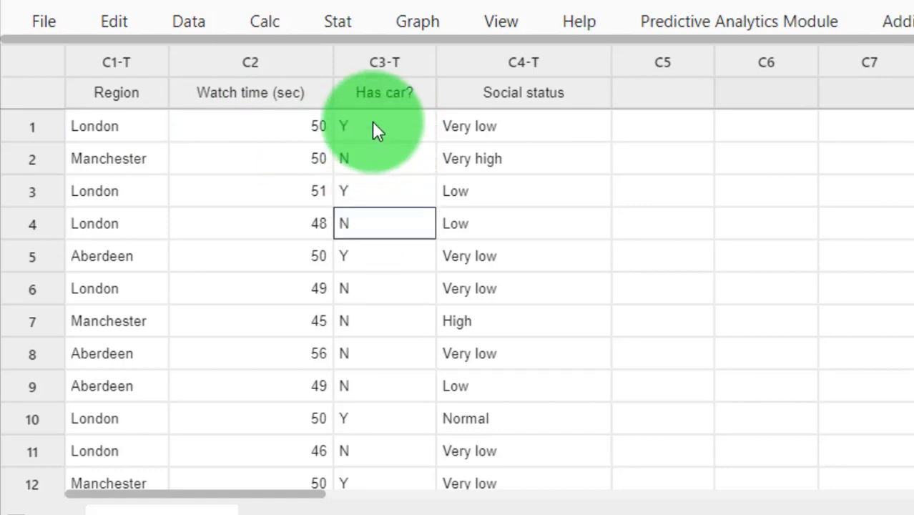
click(384, 126)
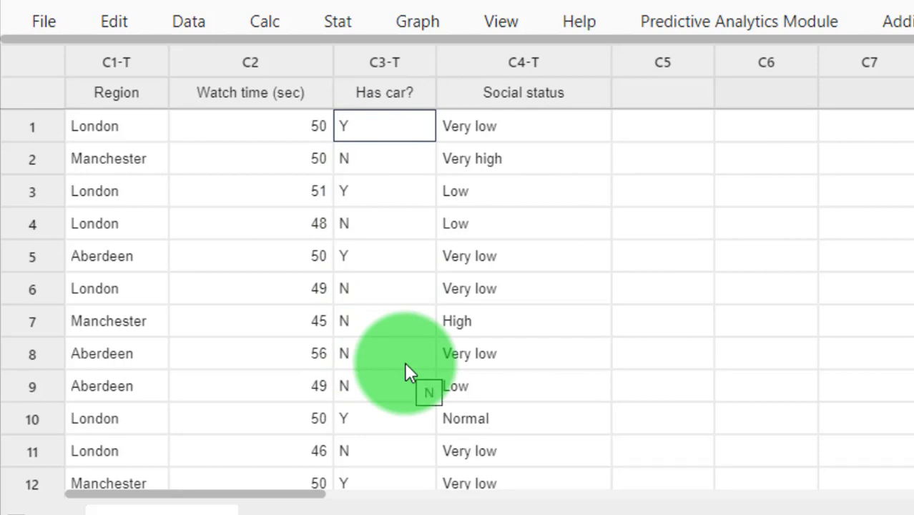
mouse_move(357, 78)
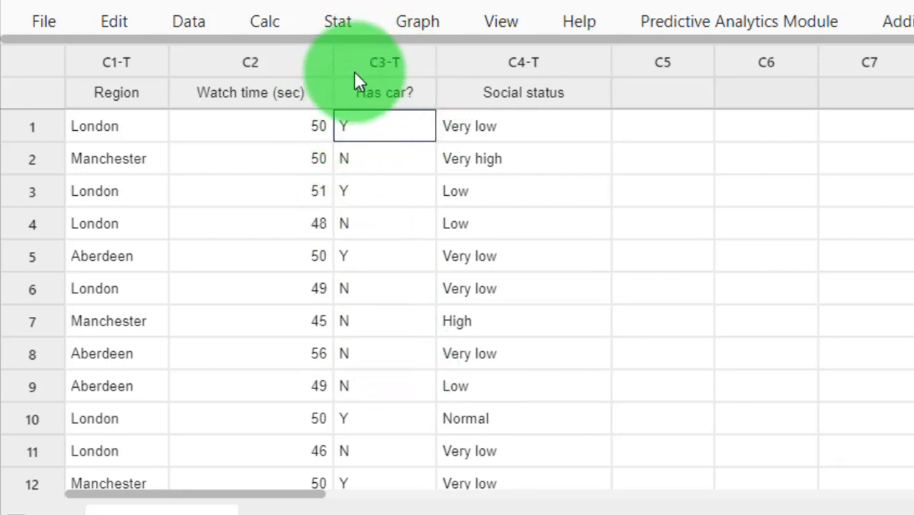
mouse_move(363, 86)
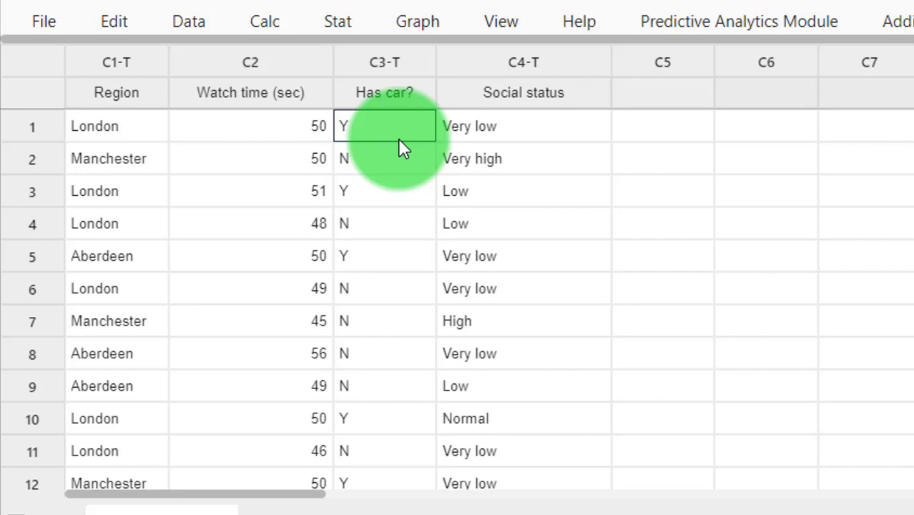
- Recheck a few more Has car? answers and open the Stat menu
click(384, 158)
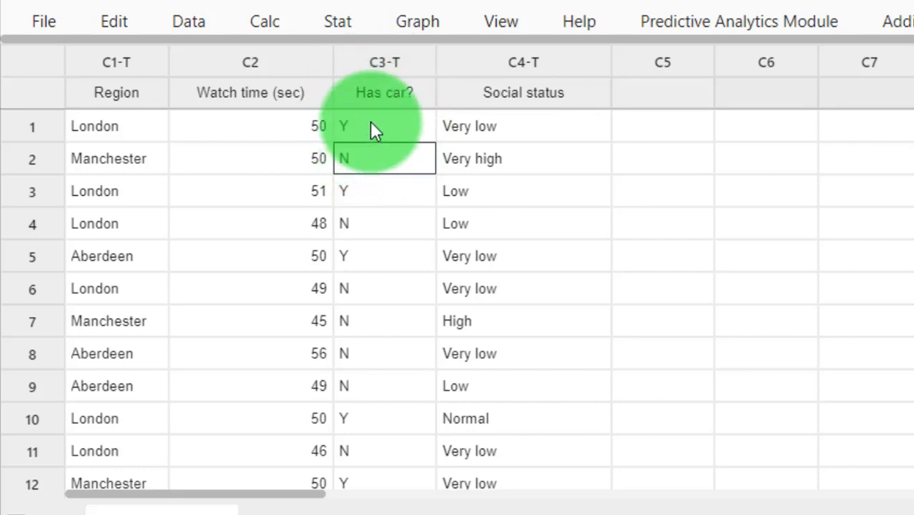
mouse_move(371, 200)
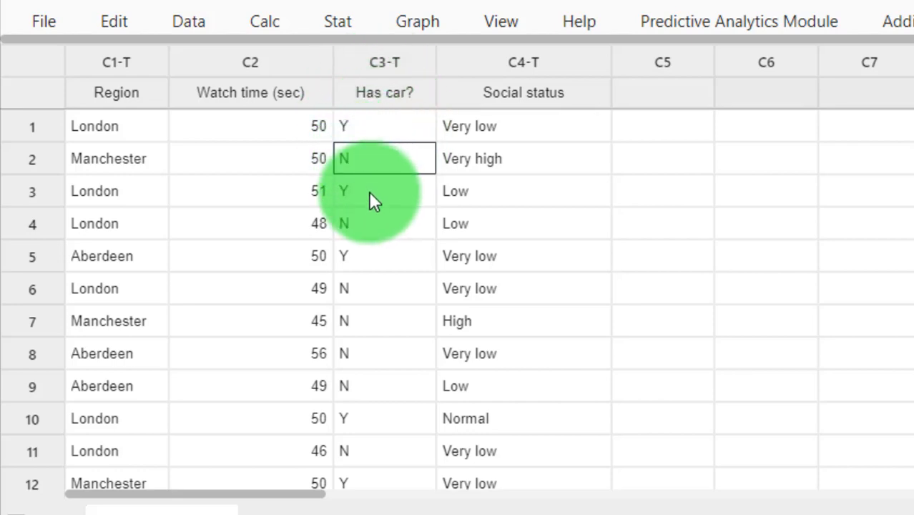
click(384, 223)
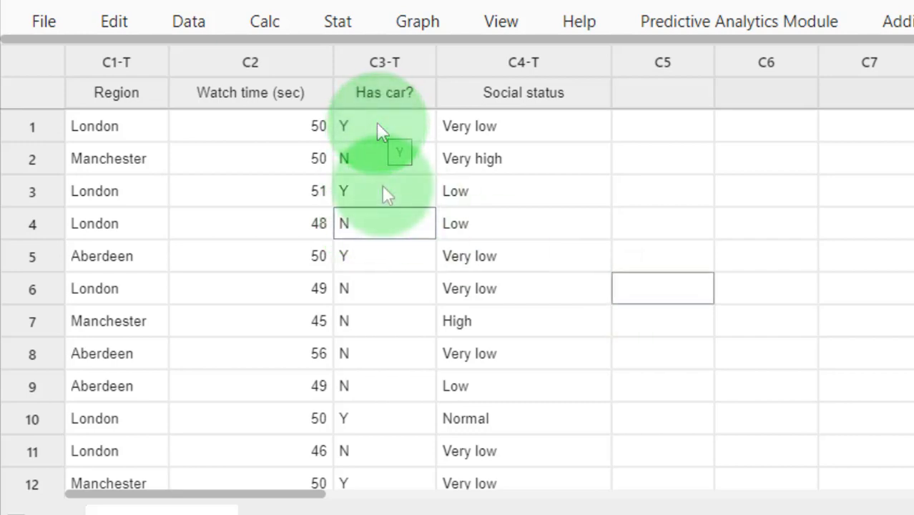
click(337, 21)
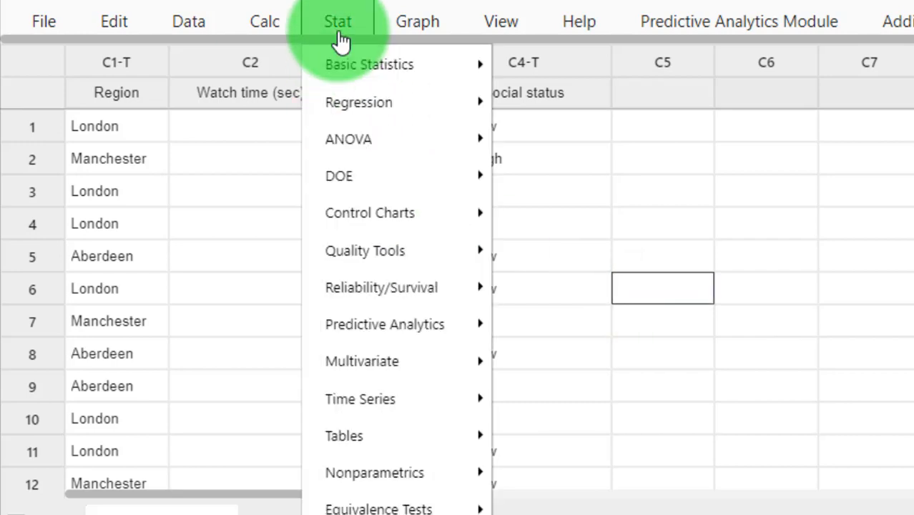
mouse_move(418, 435)
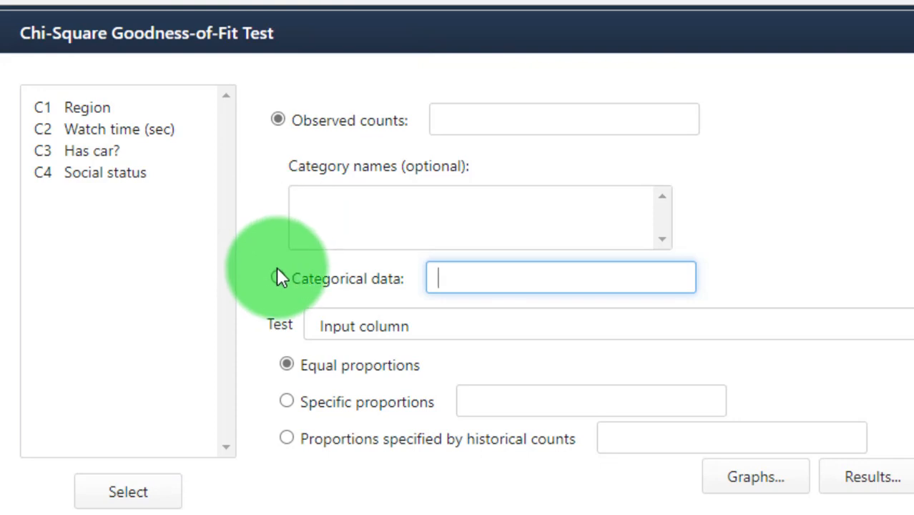
- Test the raw categorical data, using proportions specified by historical counts for N and Y
click(278, 278)
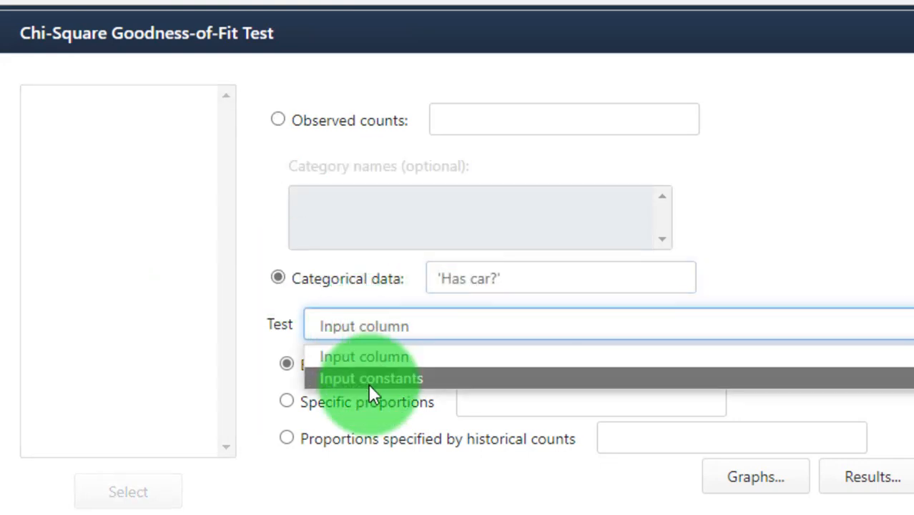
click(371, 378)
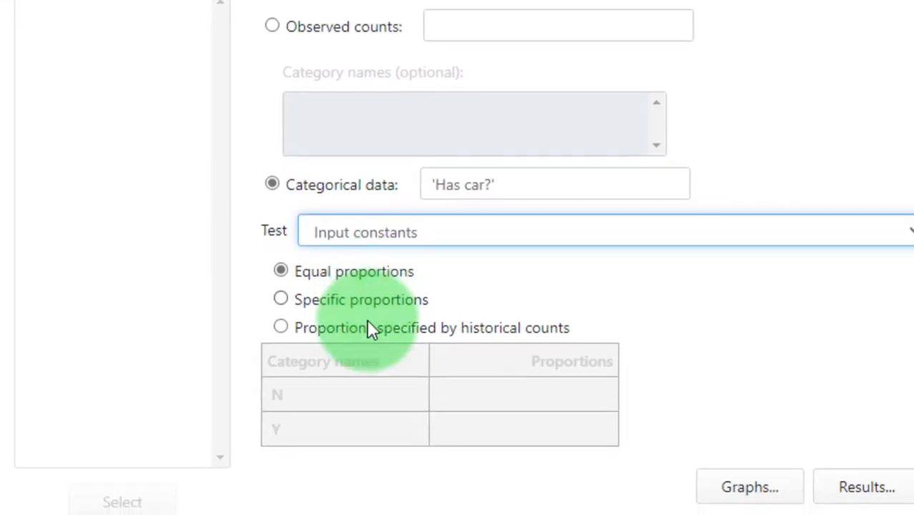
mouse_move(346, 343)
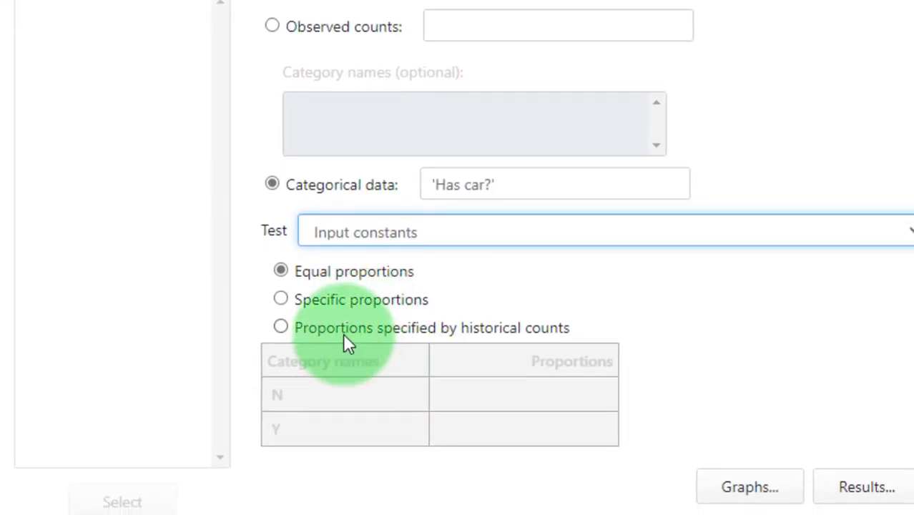
click(281, 326)
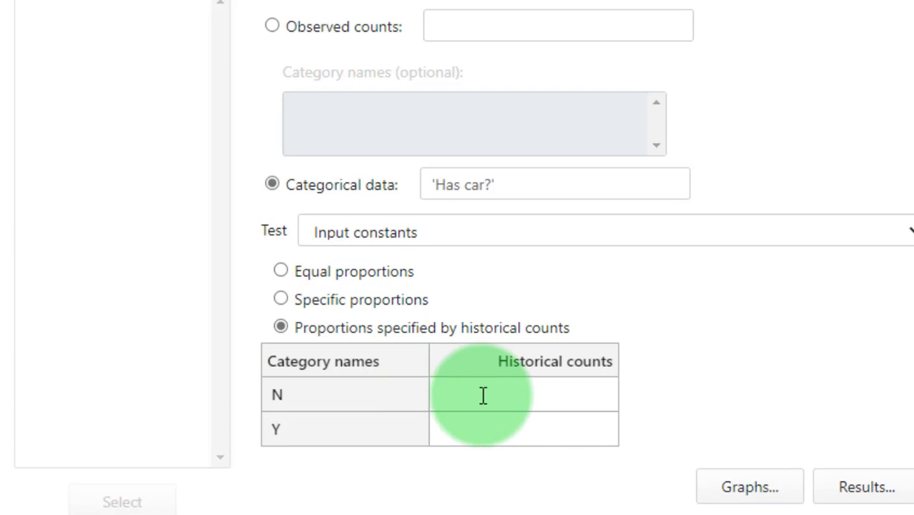
click(523, 394)
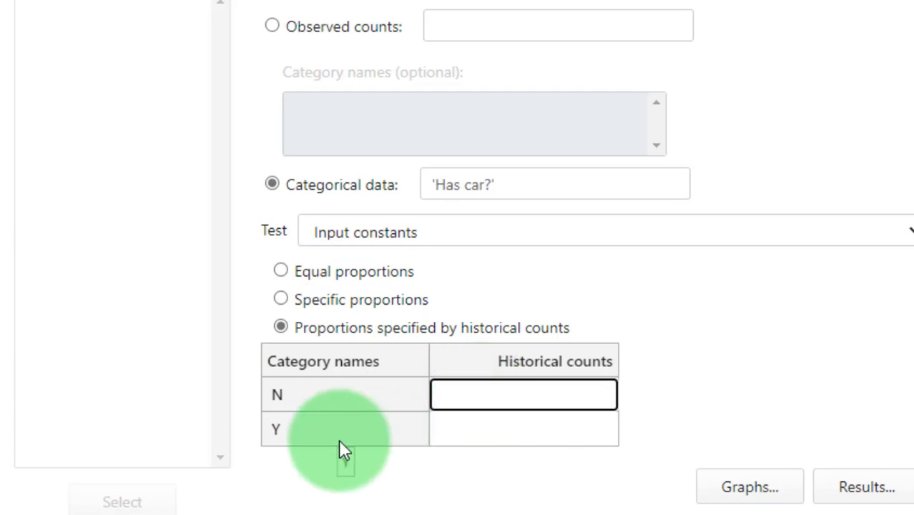
mouse_move(286, 440)
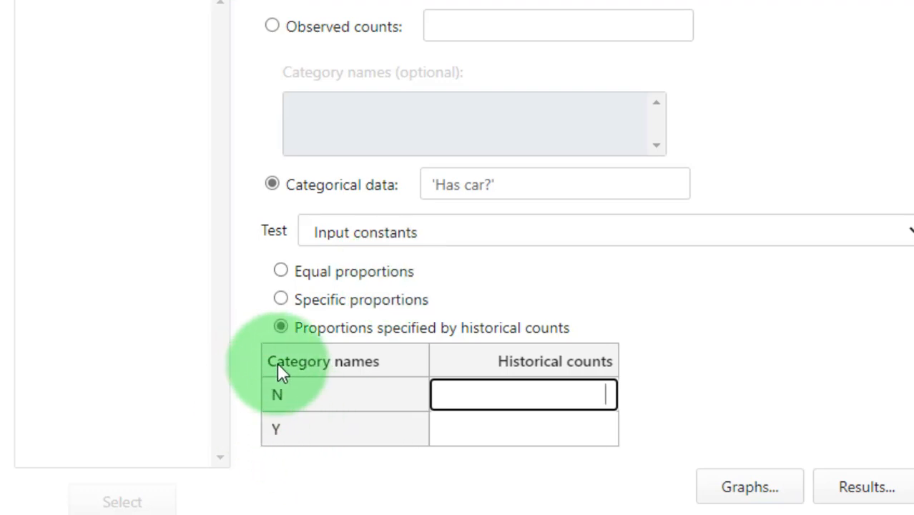
mouse_move(268, 429)
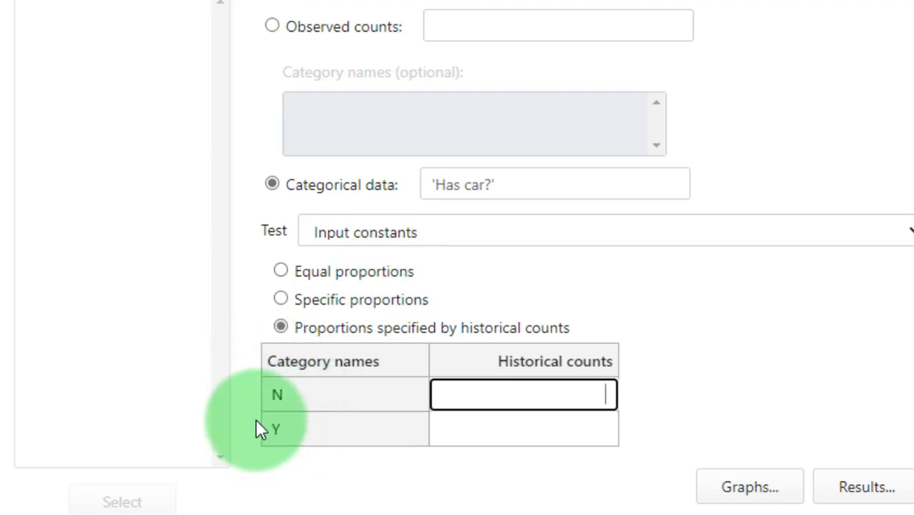
mouse_move(476, 429)
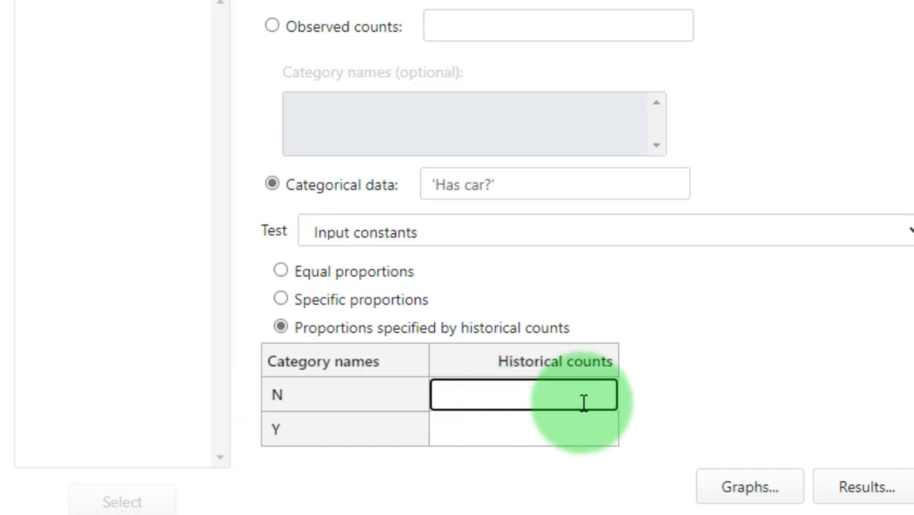
mouse_move(591, 433)
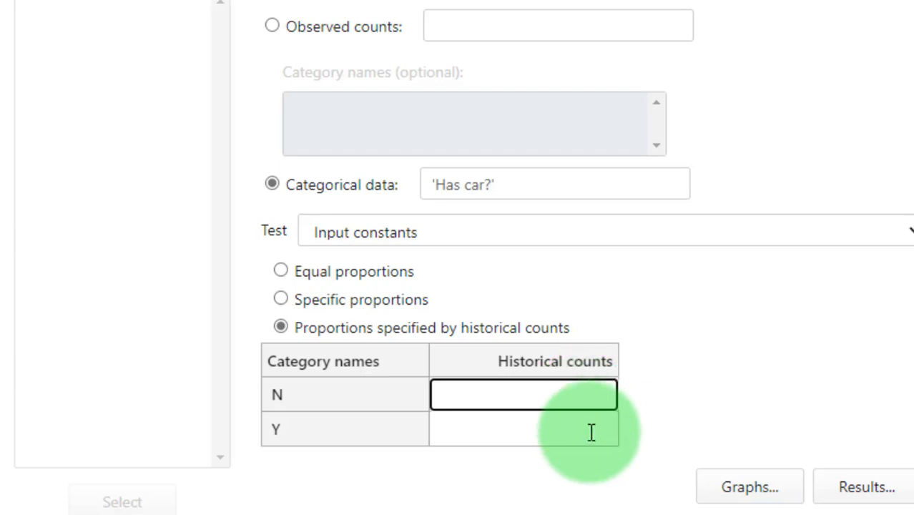
- Enter historical counts 1 for N and 9 for Y, then run the test (Chi-Sq 96.18, p-value 0.000)
click(523, 428)
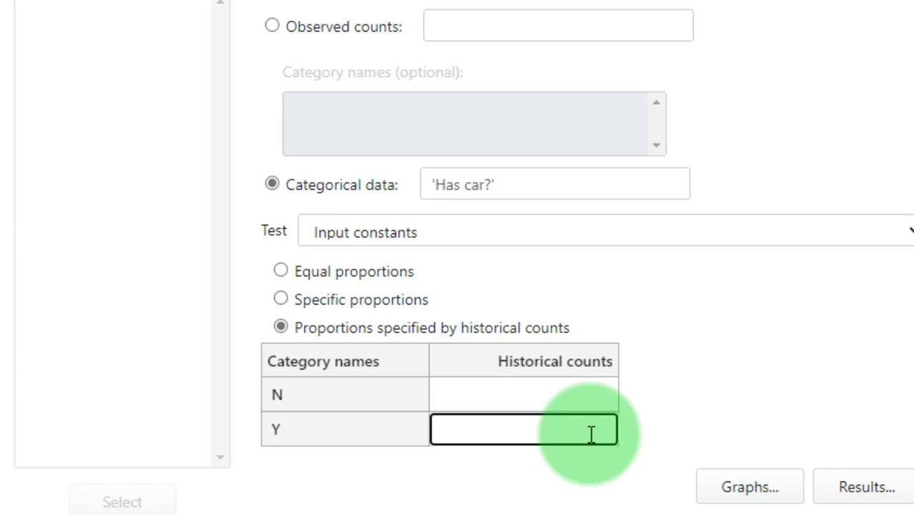
text(9)
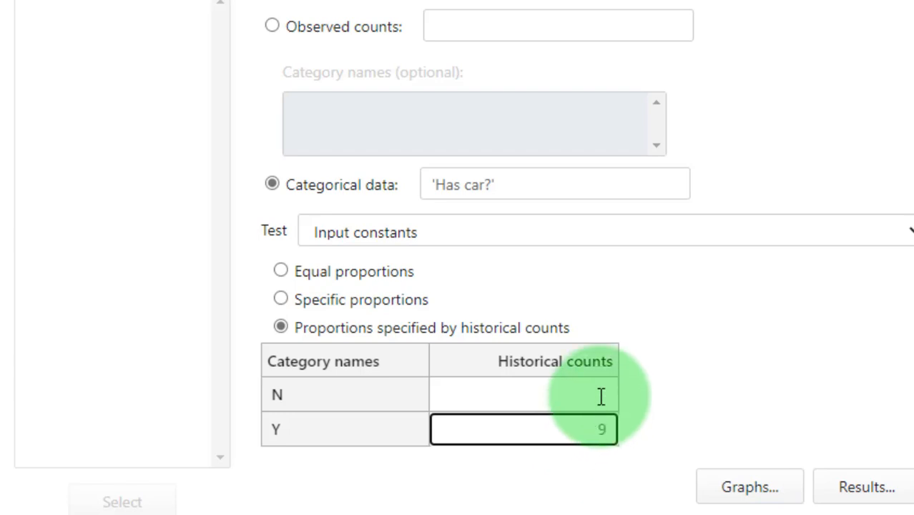
text(1)
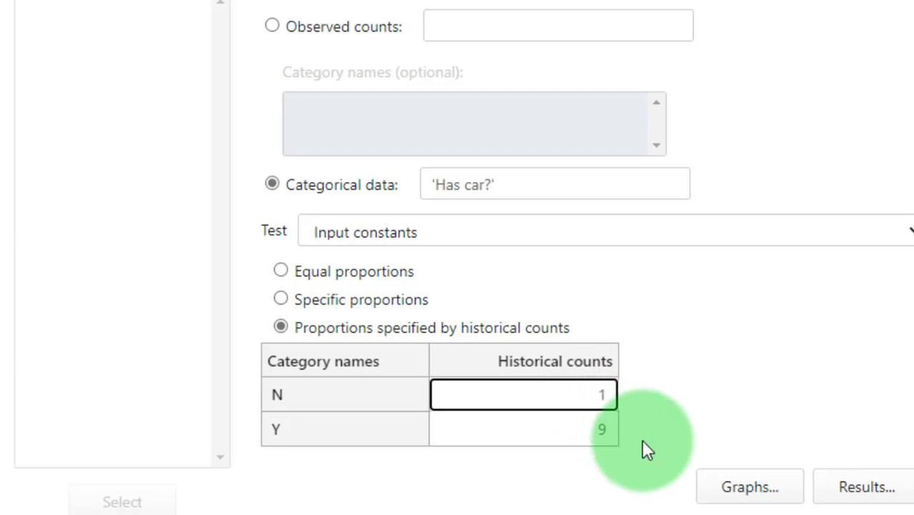
text(0)
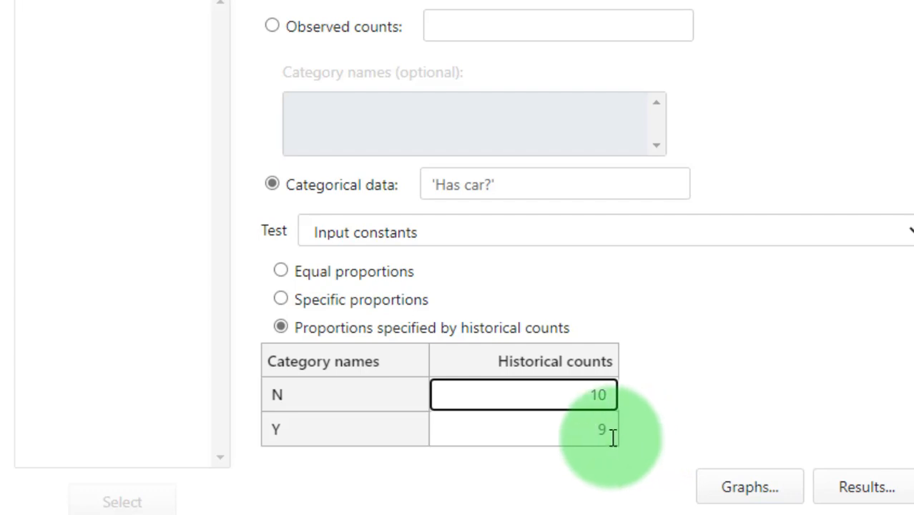
text(0)
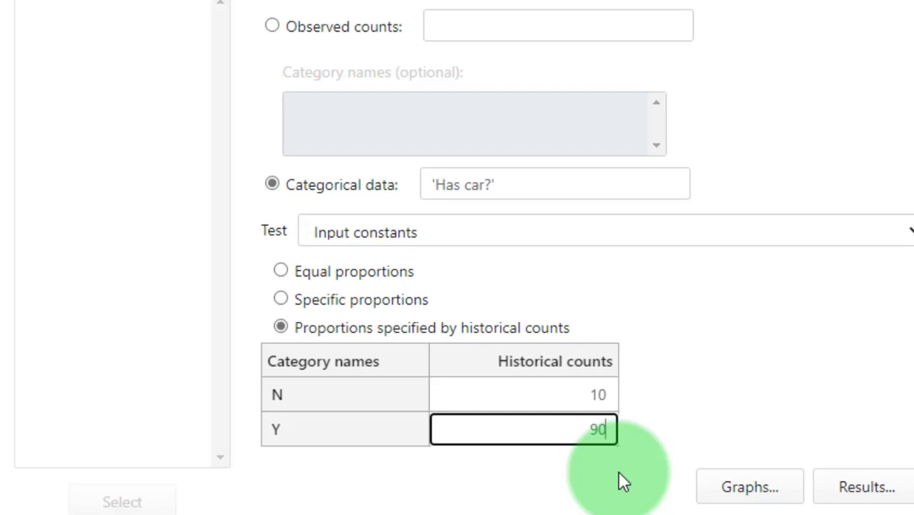
text(0)
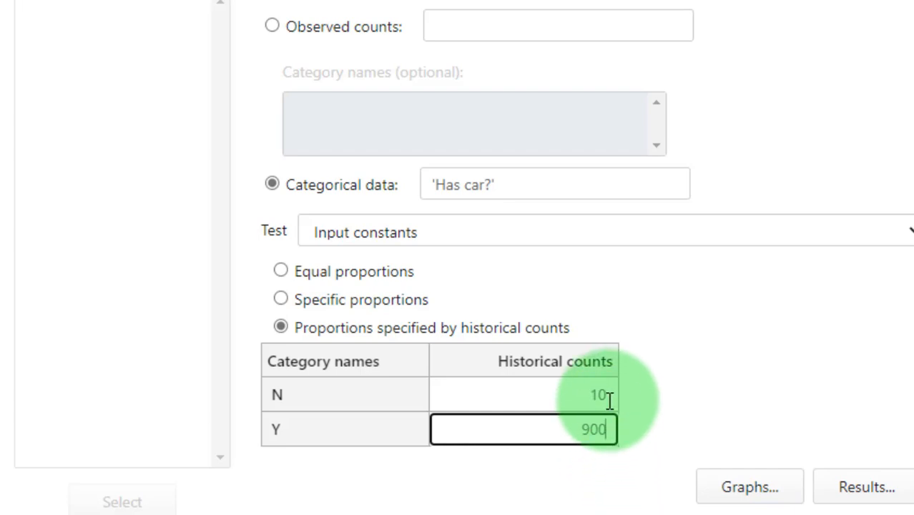
click(522, 394)
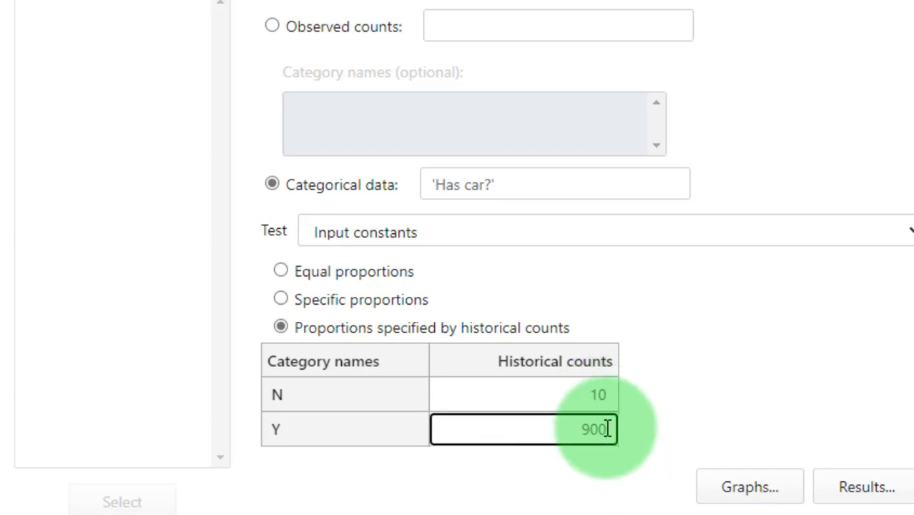
click(524, 394)
text(9)
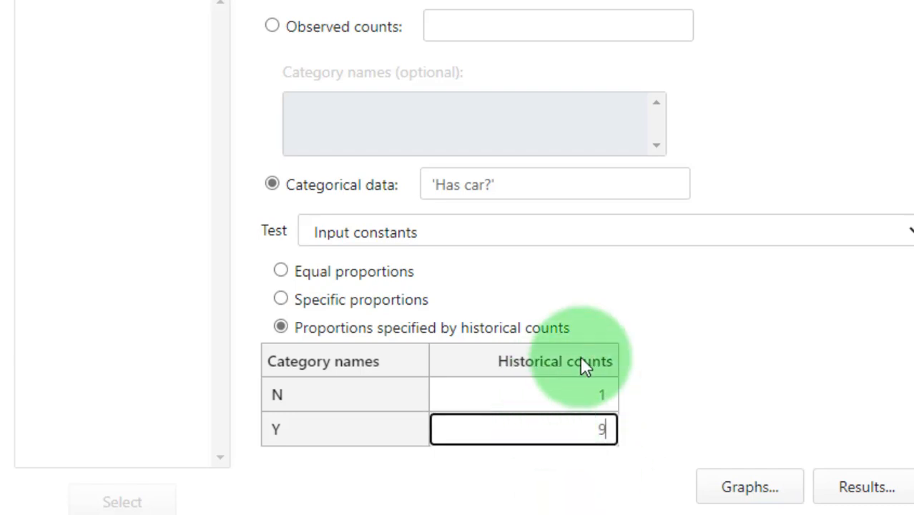
mouse_move(650, 447)
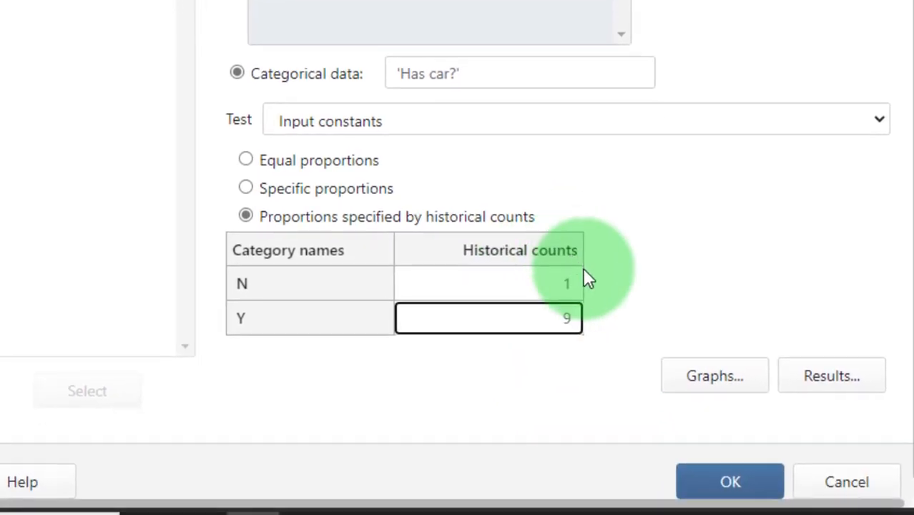
mouse_move(300, 318)
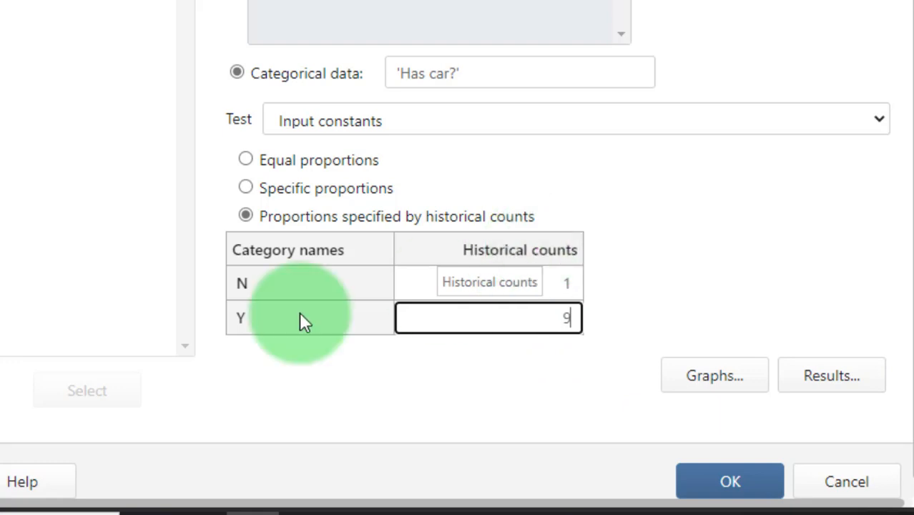
mouse_move(308, 400)
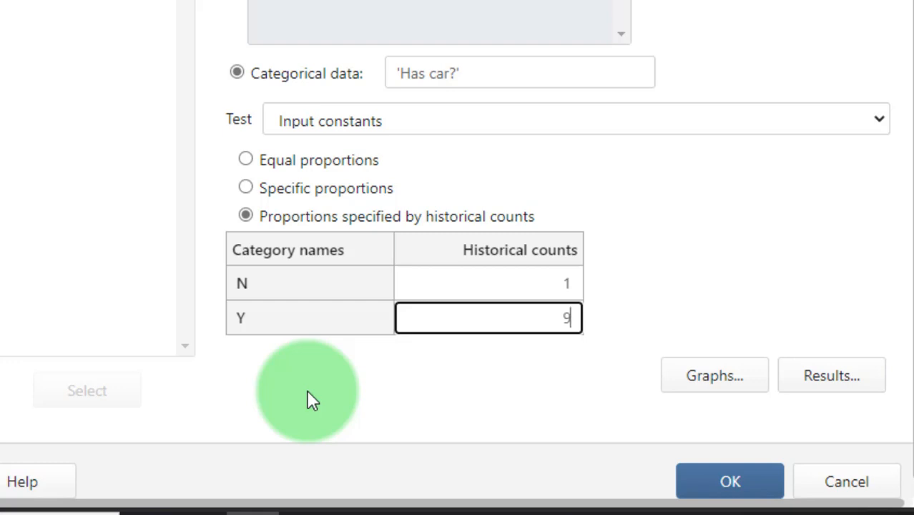
mouse_move(728, 480)
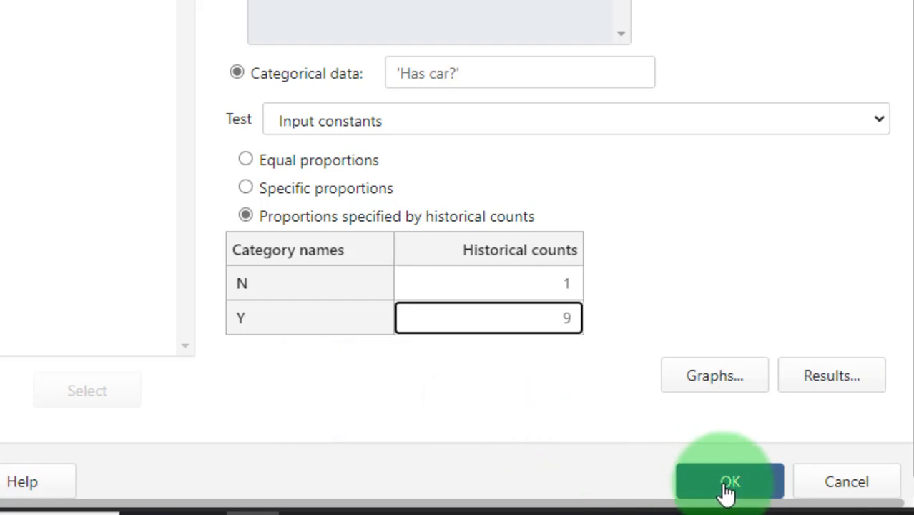
click(727, 481)
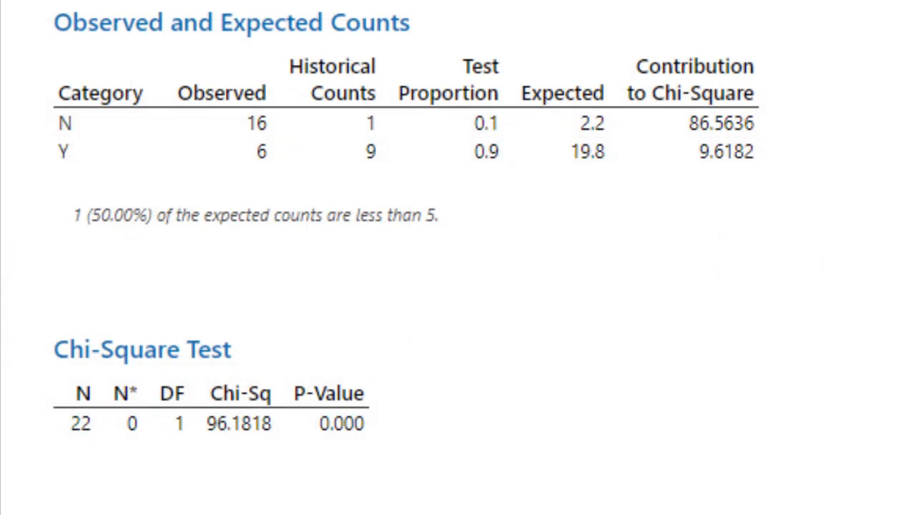